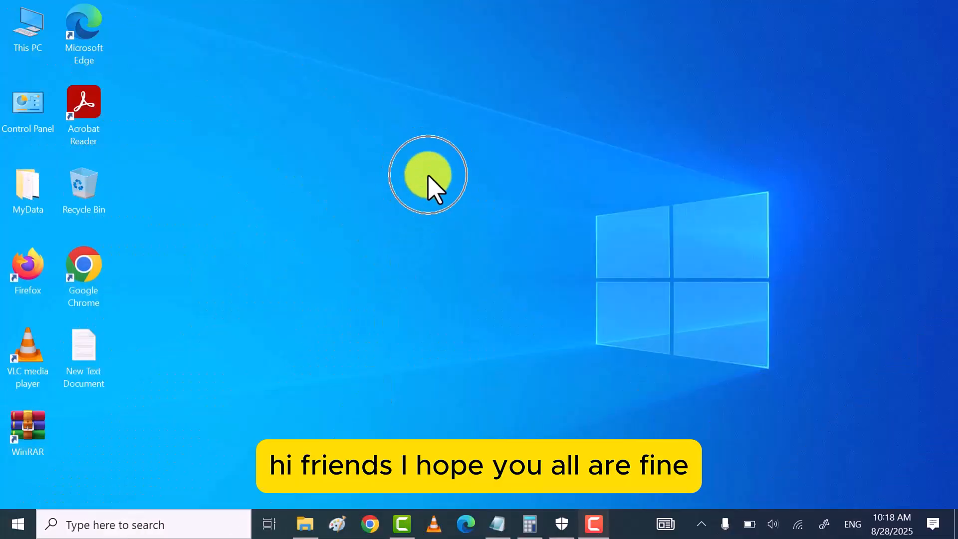
# Show This PC in File Explorer and select the Local Disk (C:) drive
pyautogui.click(306, 537)
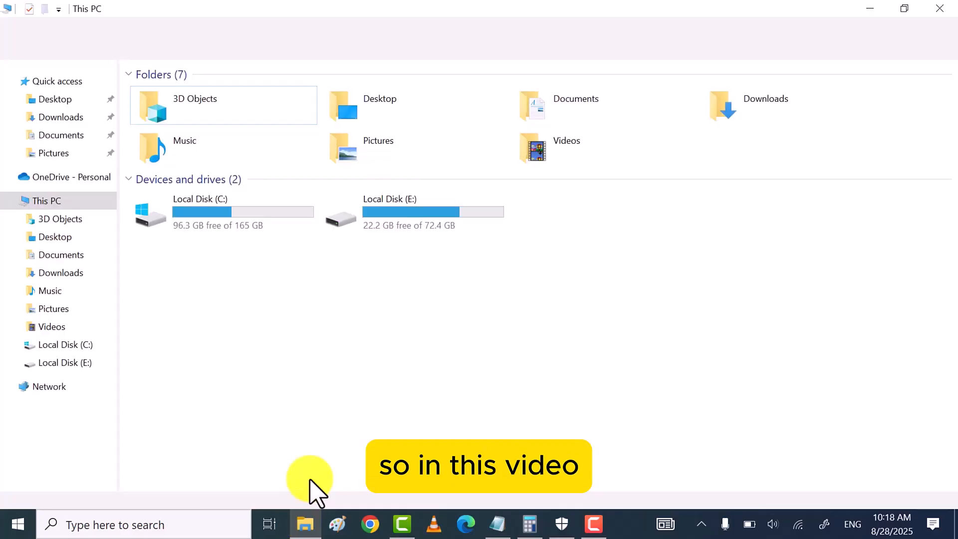
pyautogui.click(223, 212)
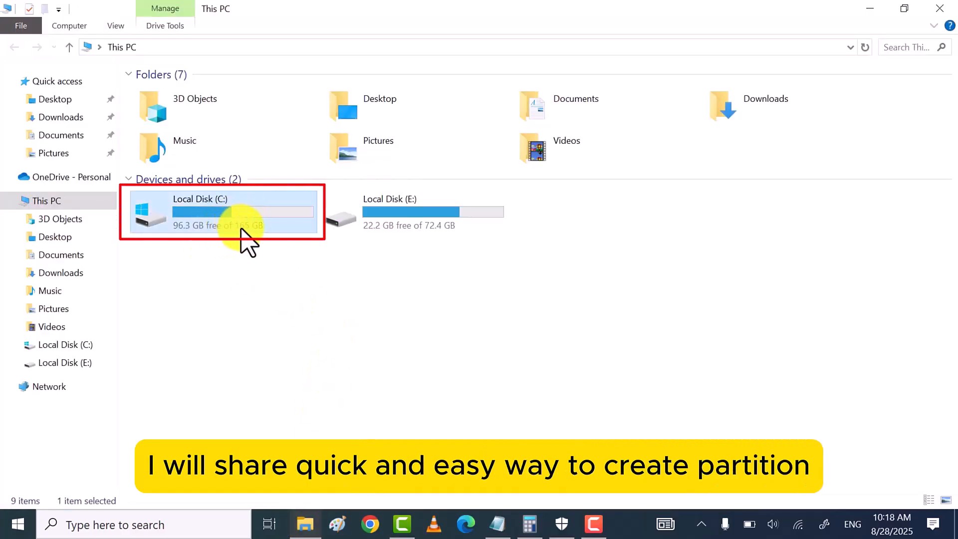
pyautogui.moveTo(283, 256)
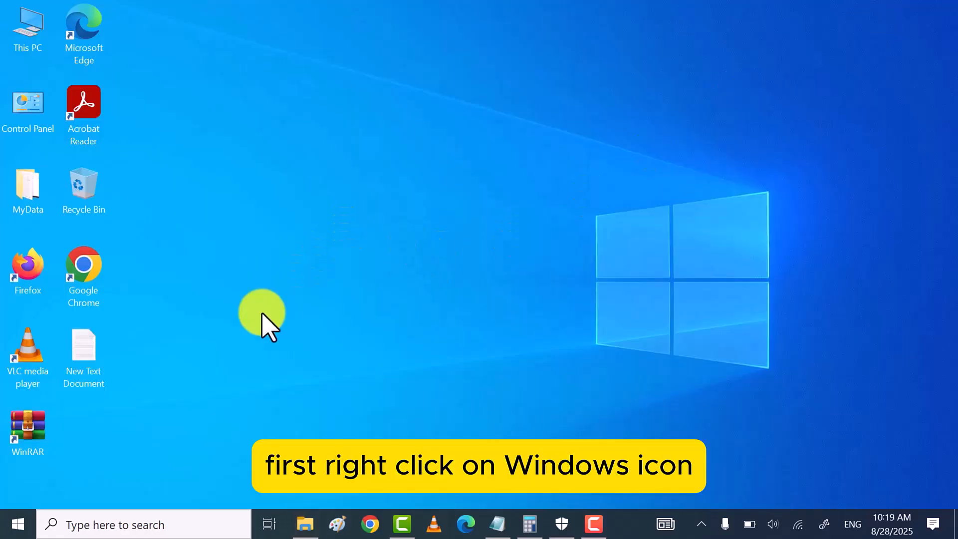
# Search 'disk mana' and launch Create and format hard disk partitions
pyautogui.rightClick(18, 520)
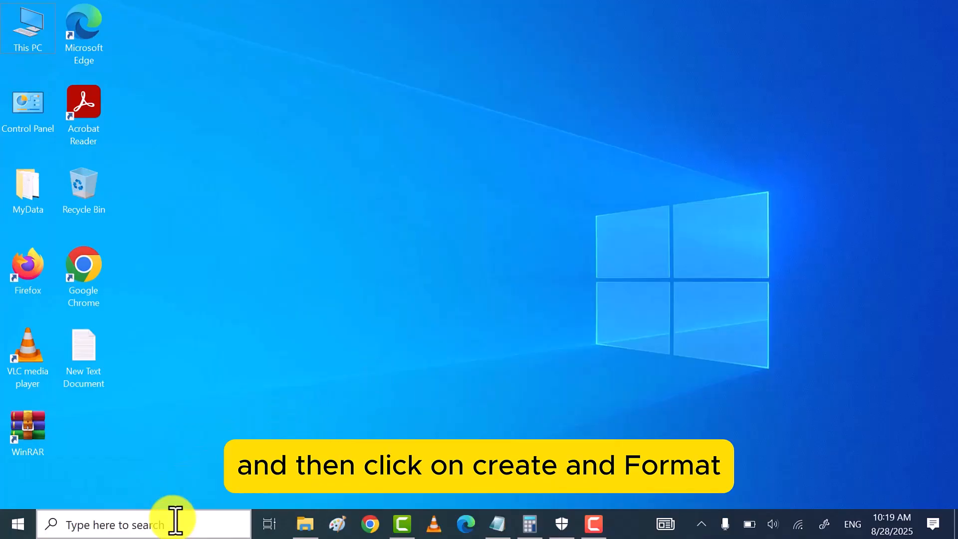
pyautogui.write('disk mana')
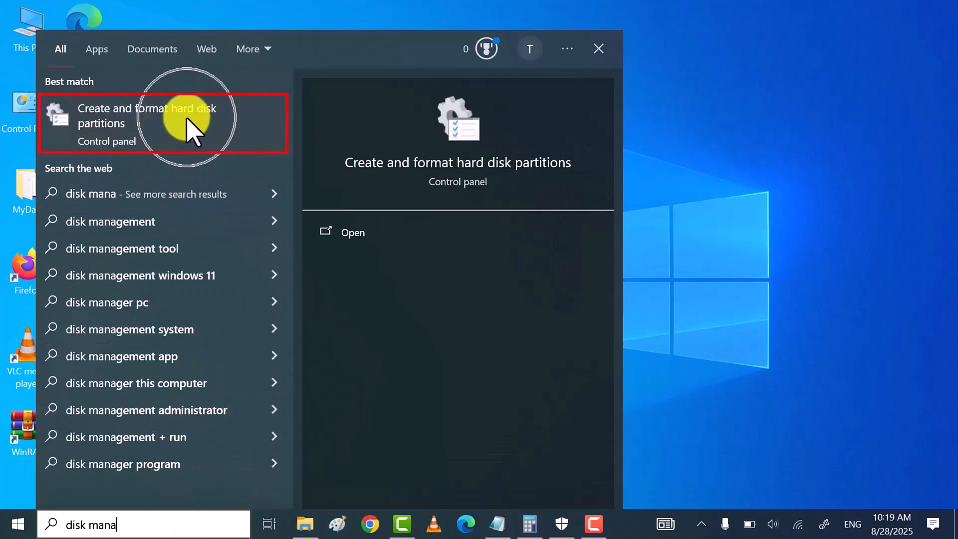
pyautogui.click(146, 116)
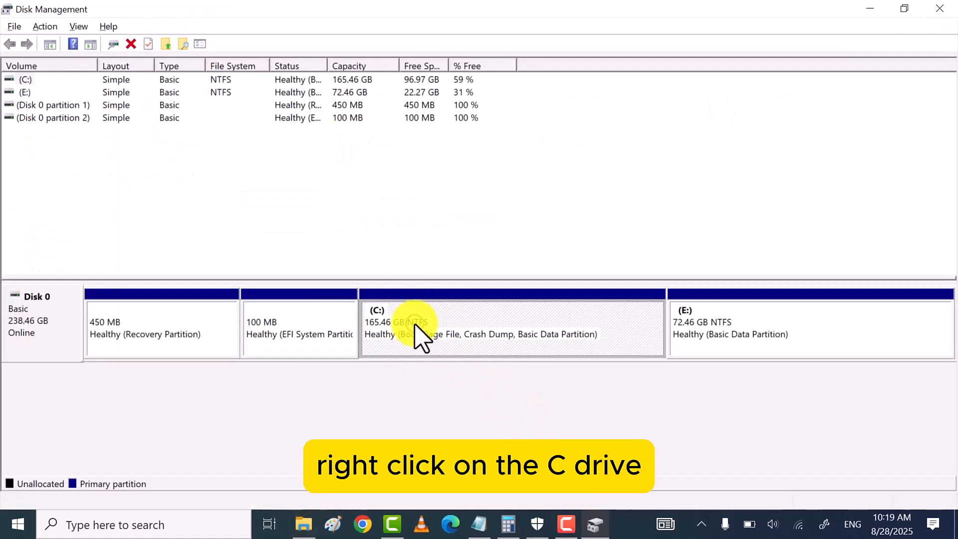
# Shrink Local Disk (C:) by 20480 MB, leaving 20 GB unallocated
pyautogui.rightClick(413, 324)
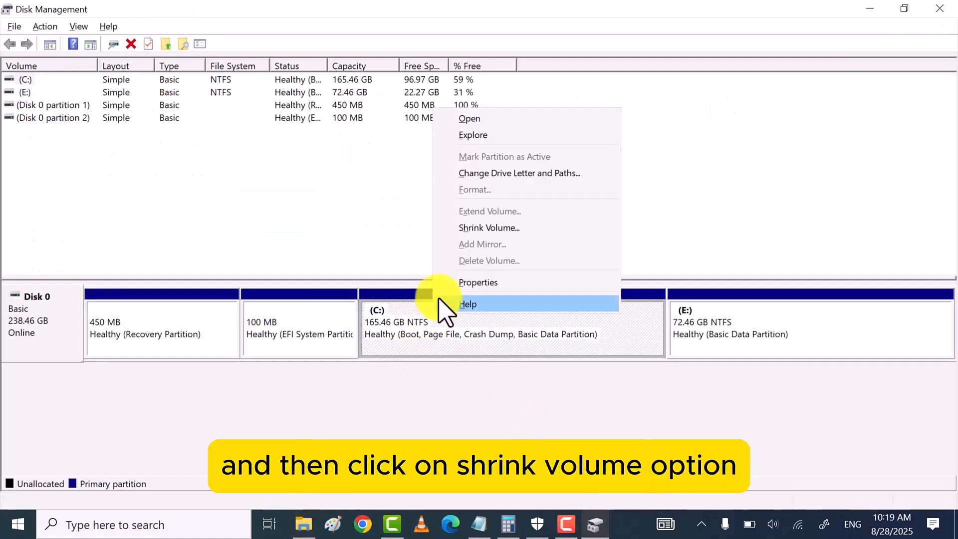
pyautogui.click(489, 227)
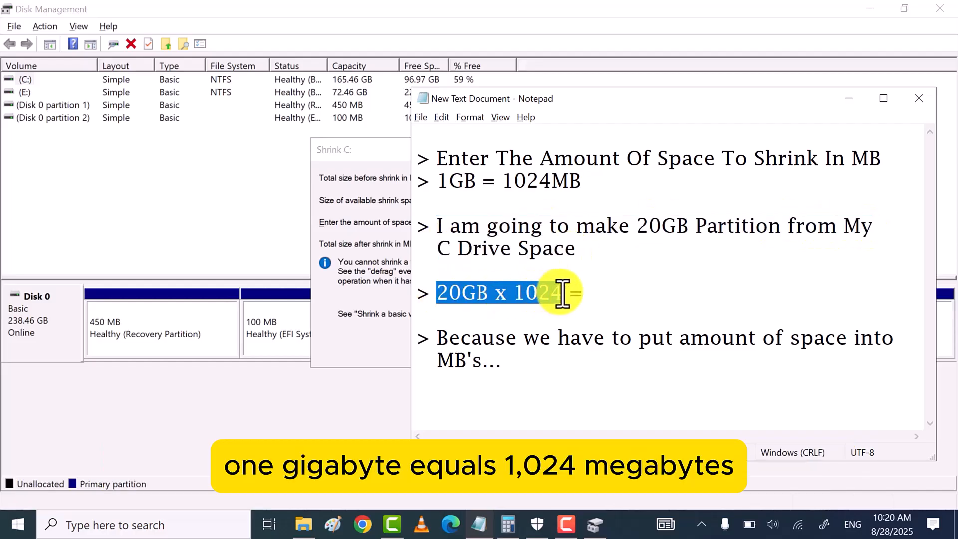
pyautogui.click(508, 525)
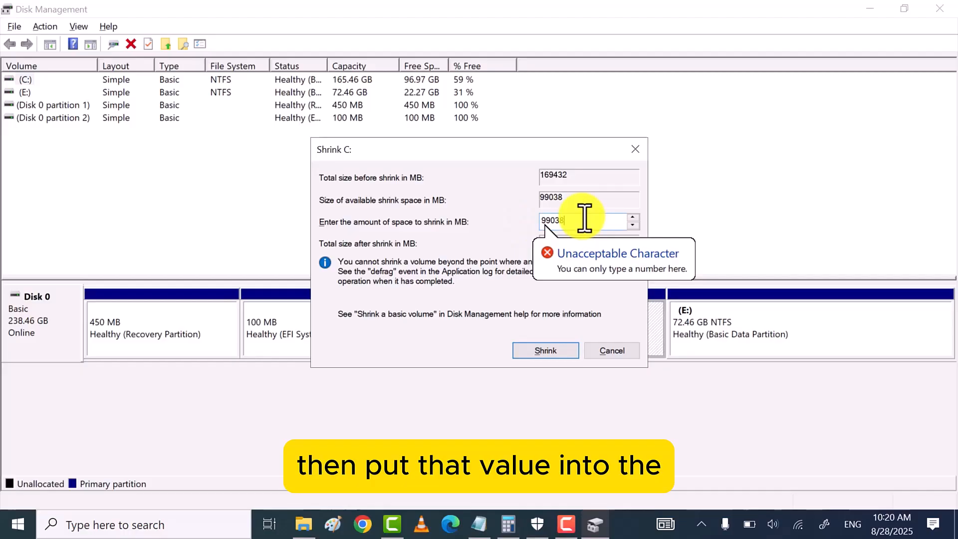
pyautogui.write('20480')
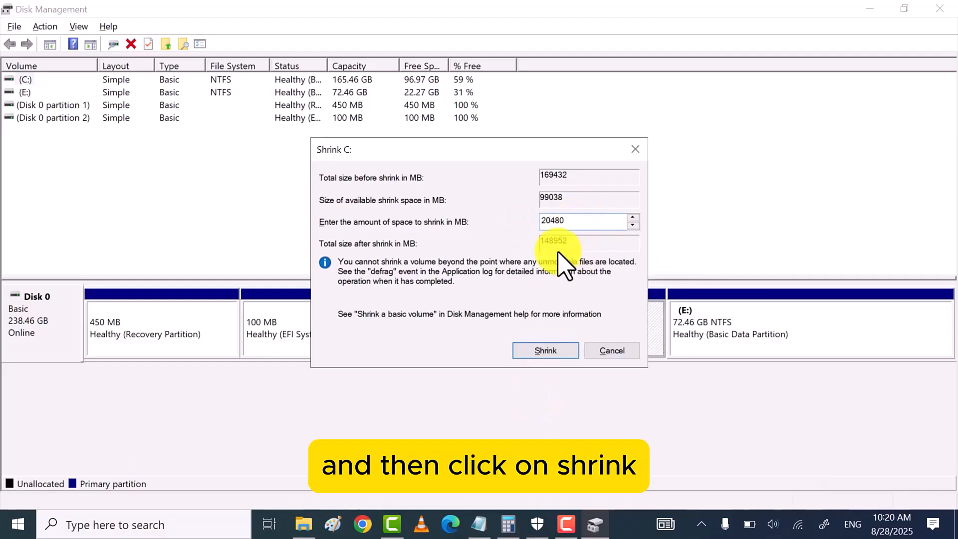
pyautogui.click(546, 350)
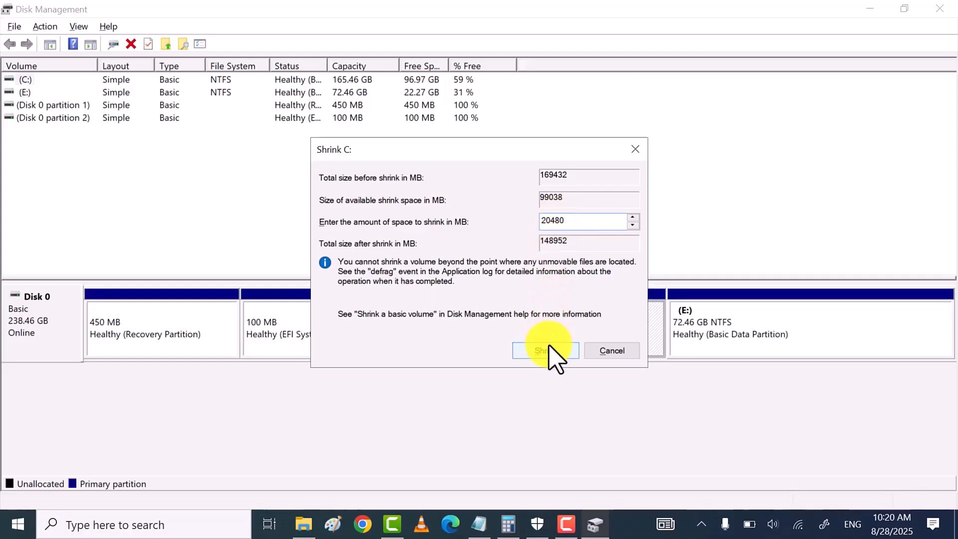
pyautogui.click(545, 350)
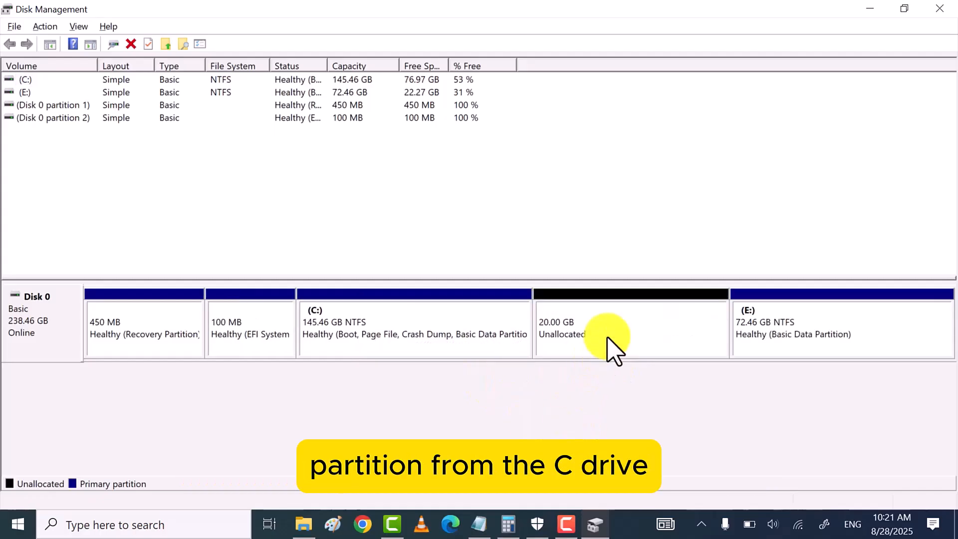
# Start a New Simple Volume on the unallocated space using the full 20480 MB
pyautogui.click(620, 330)
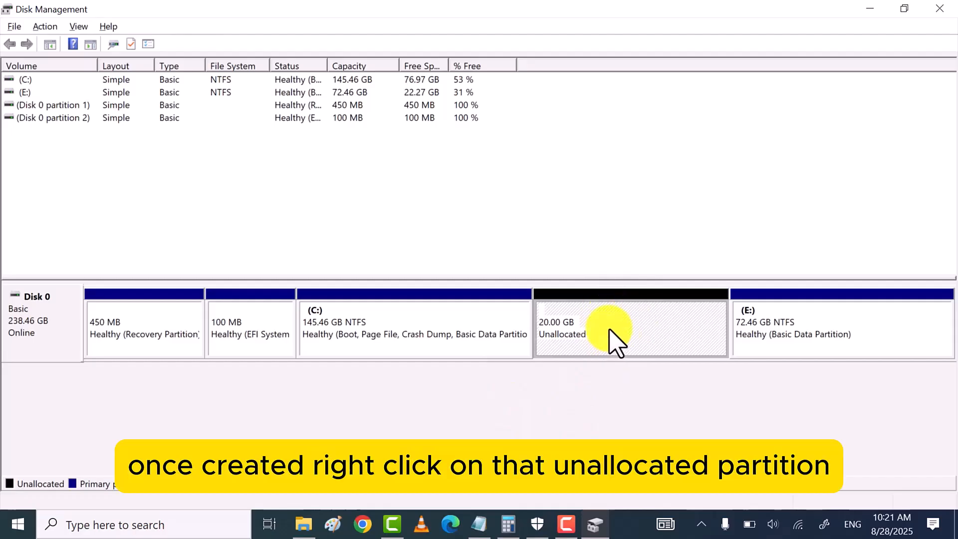
pyautogui.moveTo(624, 331)
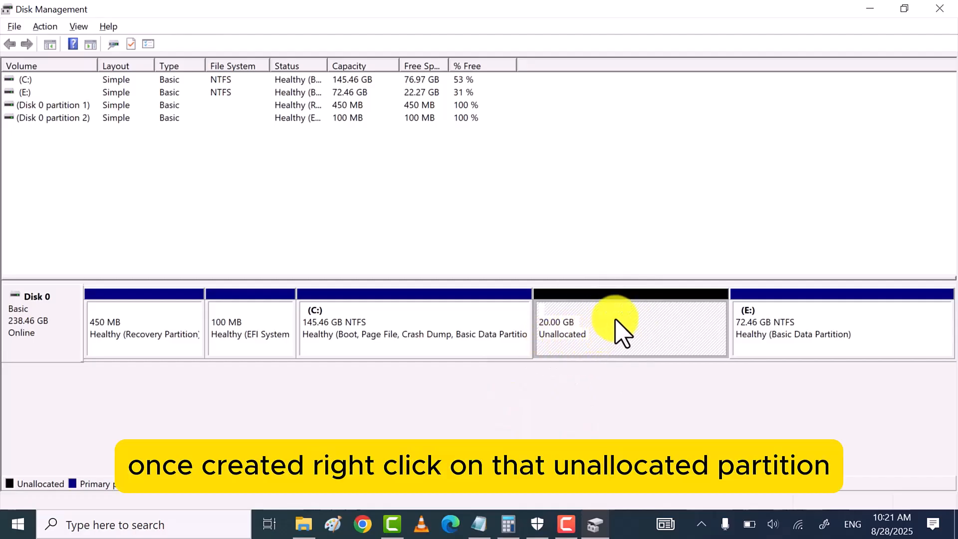
pyautogui.rightClick(619, 323)
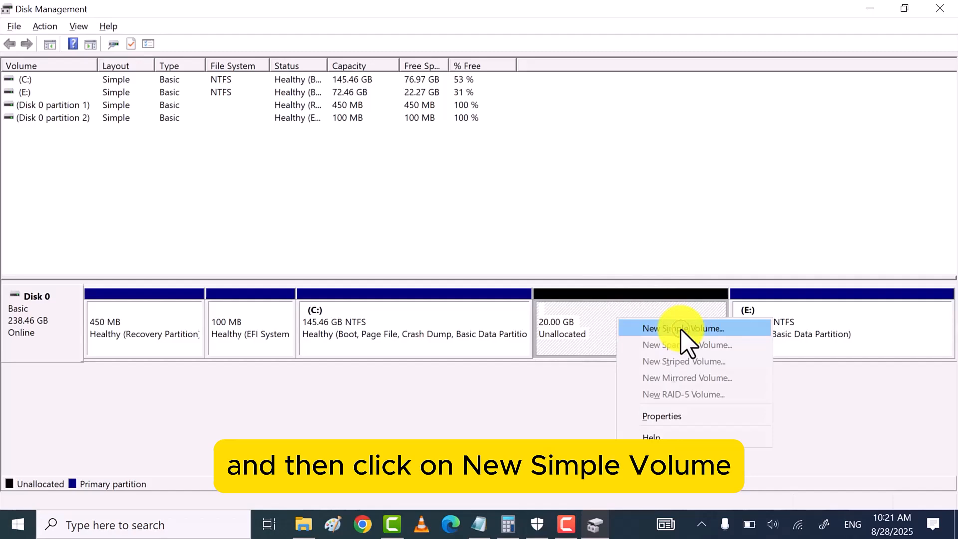
pyautogui.click(685, 329)
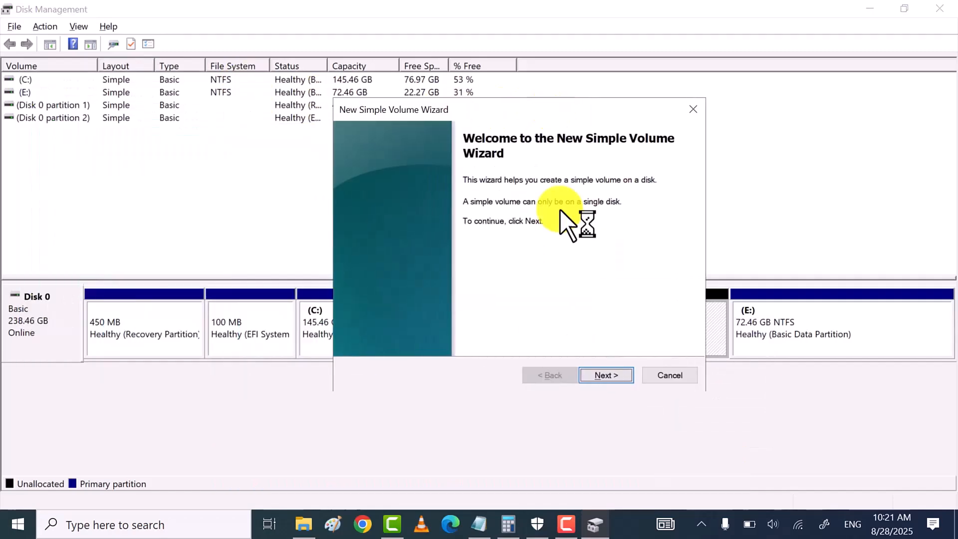
pyautogui.click(605, 375)
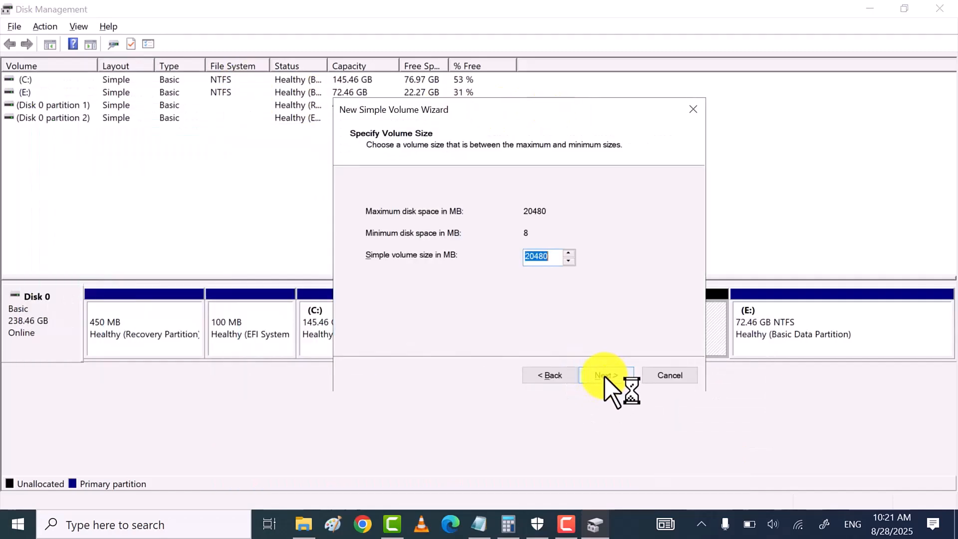
pyautogui.click(606, 375)
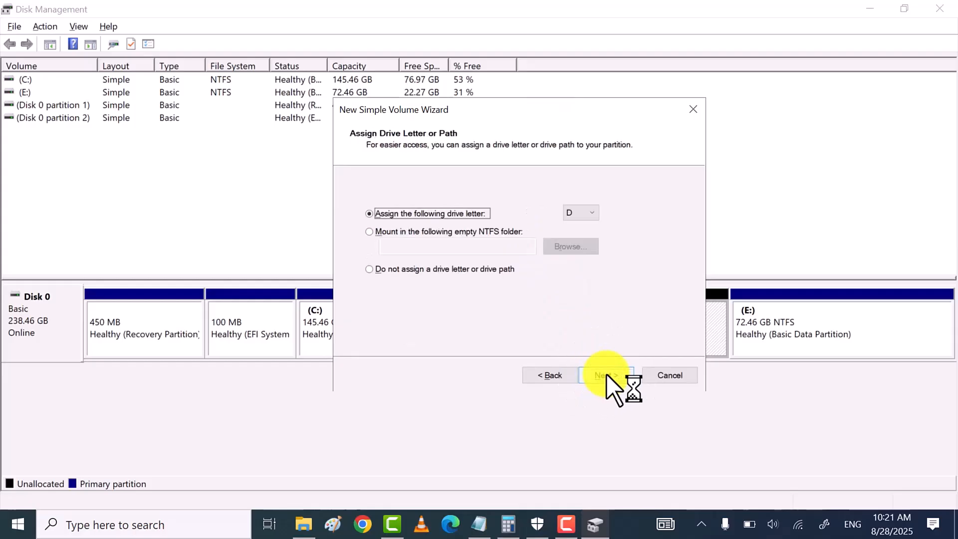
# Assign drive letter D and format as NTFS labelled 'YouTube Data'
pyautogui.click(593, 212)
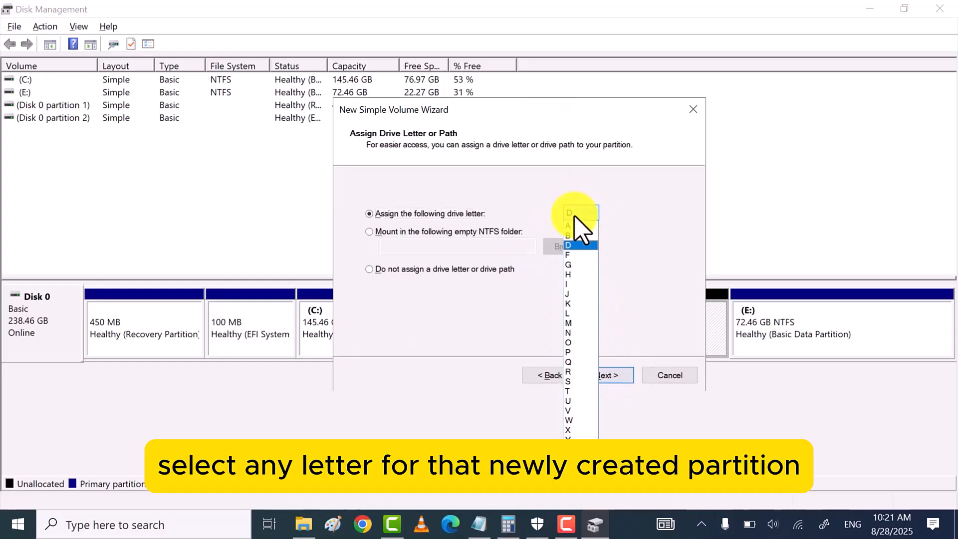
pyautogui.click(569, 245)
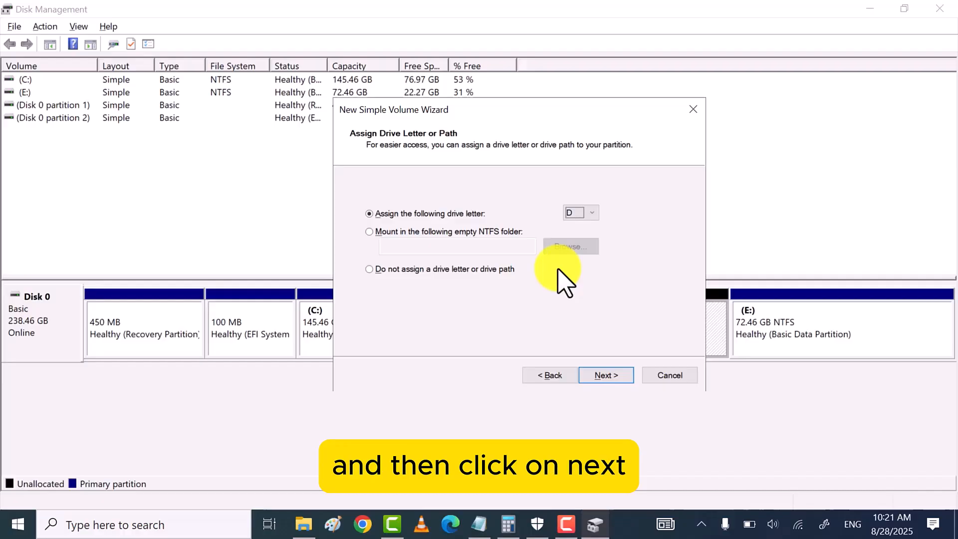
pyautogui.click(606, 375)
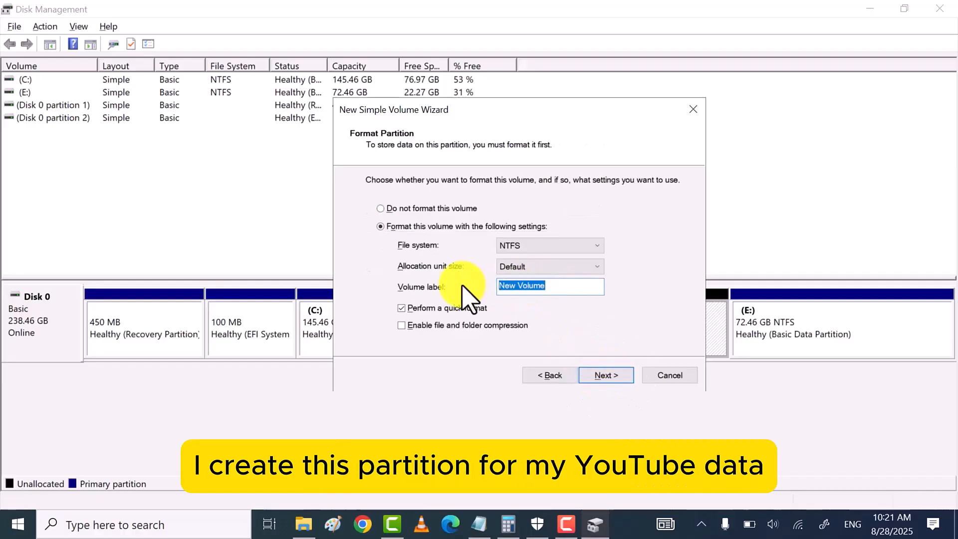
pyautogui.write('YouTube Data')
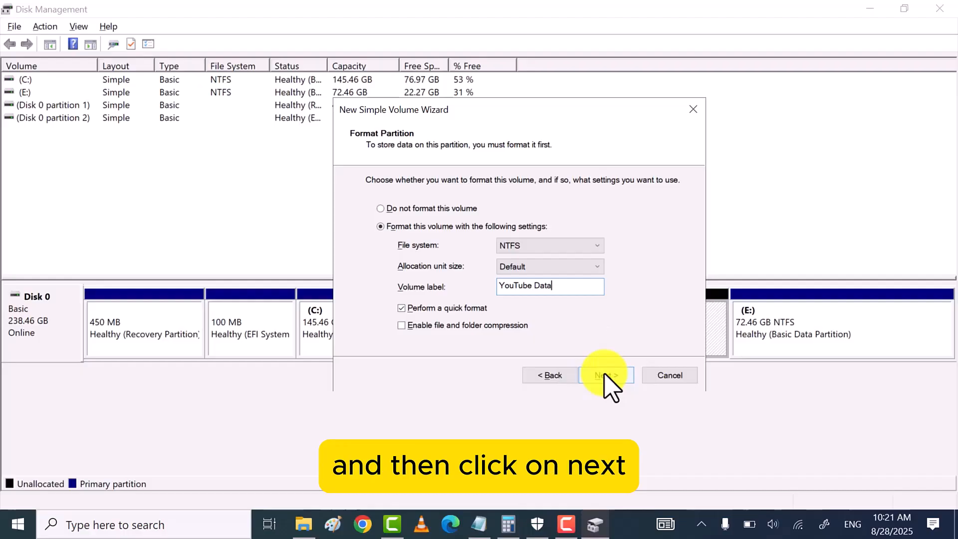
pyautogui.click(605, 376)
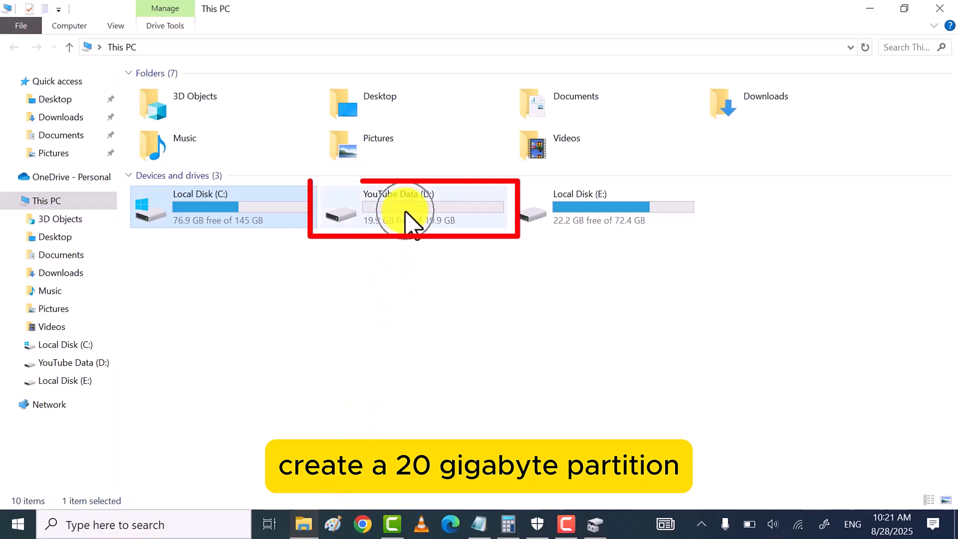
pyautogui.moveTo(434, 227)
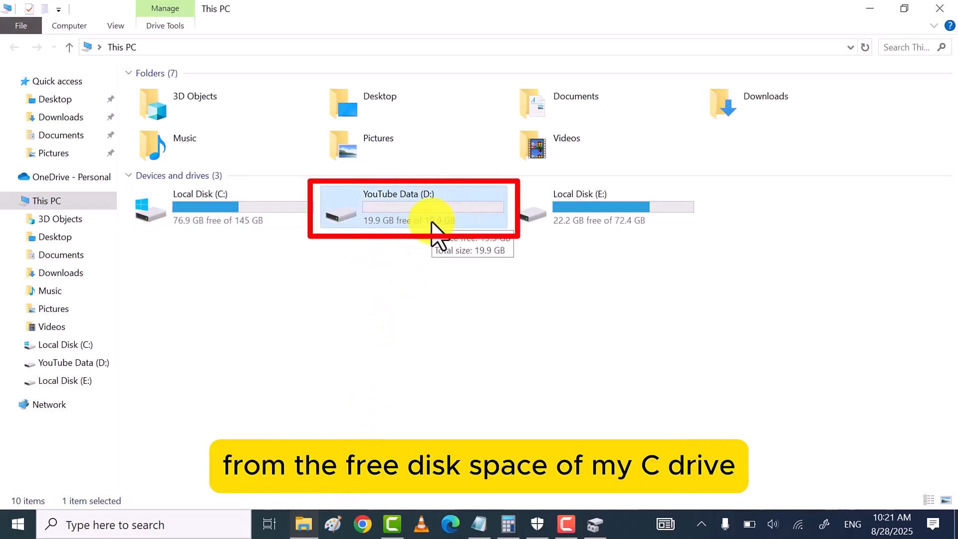